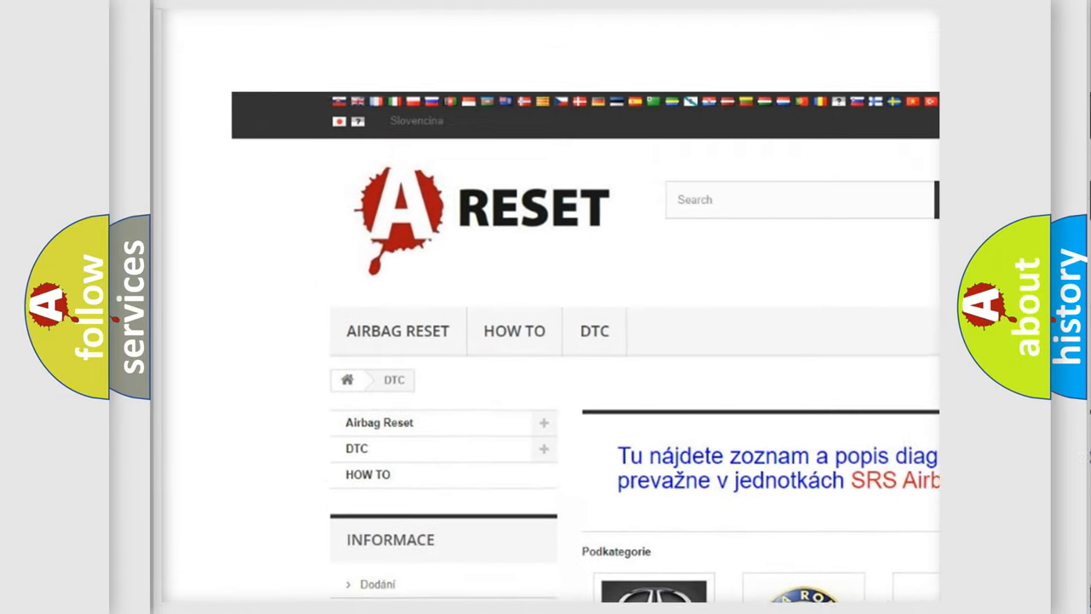
# Scroll the DTC page down until the brand grid with FIAT DTC is visible.
pyautogui.scroll(-3)
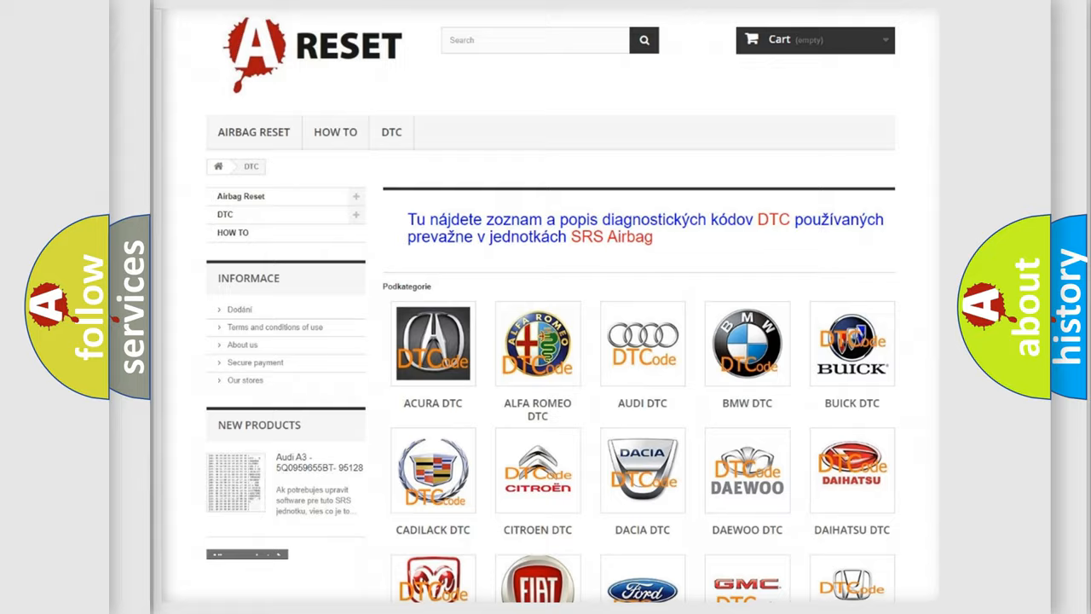
pyautogui.scroll(-3)
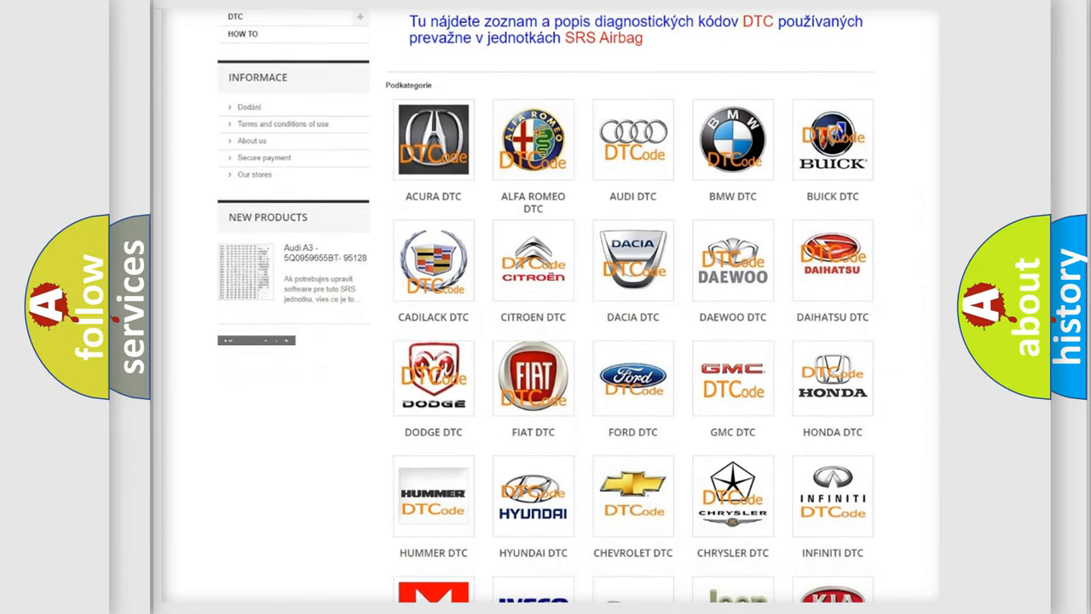
pyautogui.moveTo(532, 379)
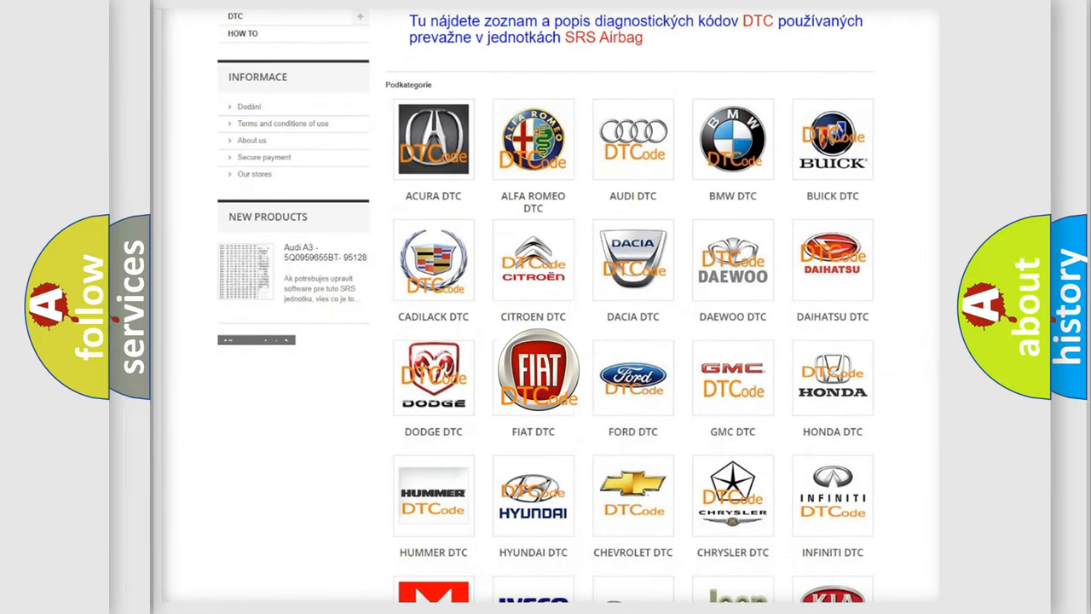
# Open the FIAT DTC page and skim its fault-code list (B000111, B000212) before returning to the top.
pyautogui.click(532, 375)
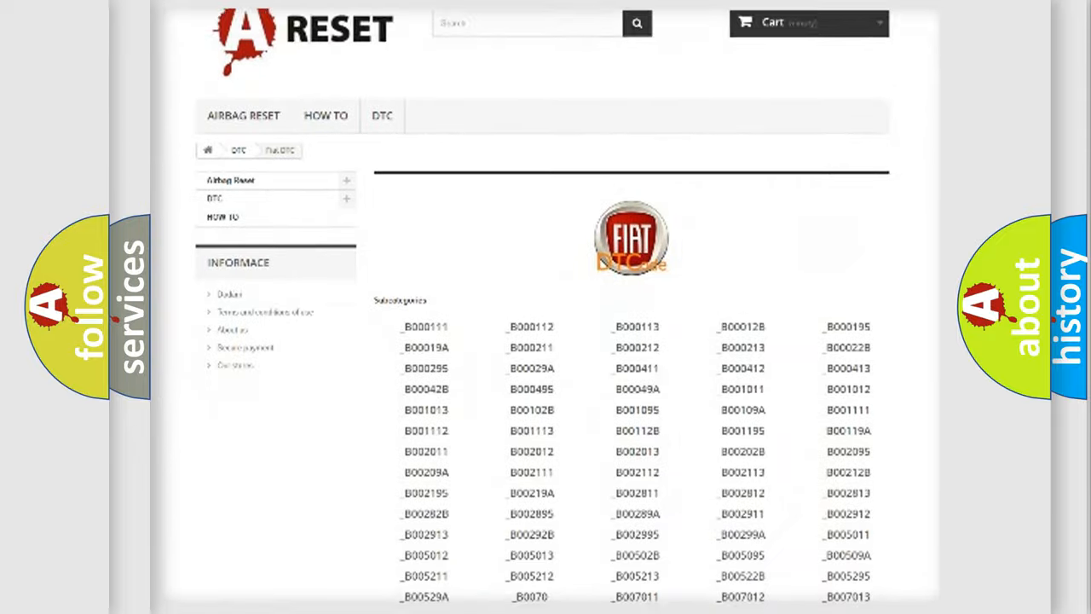
pyautogui.scroll(-3)
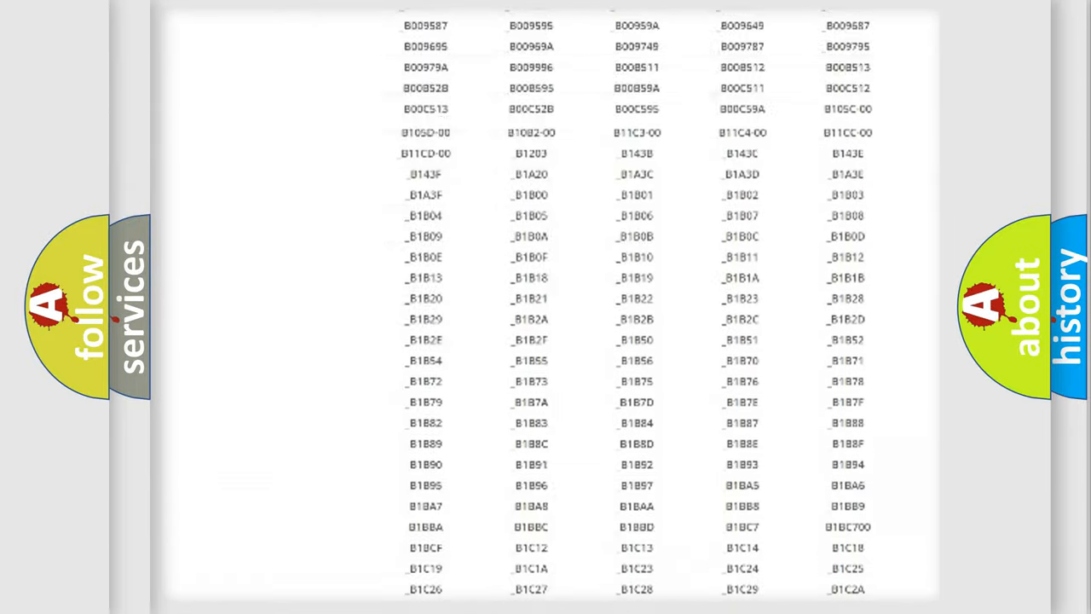
pyautogui.scroll(3)
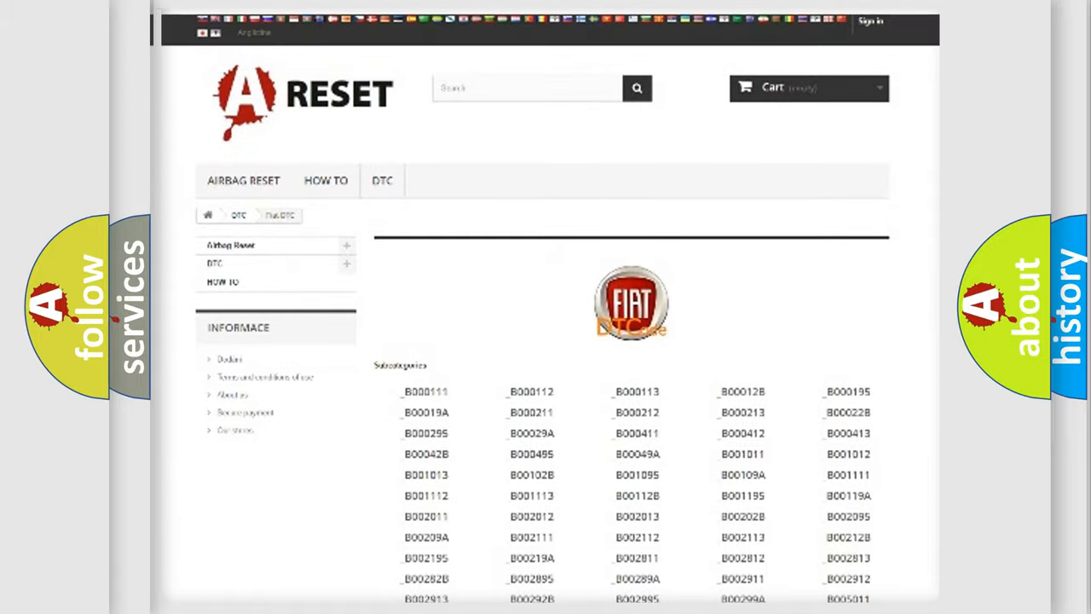